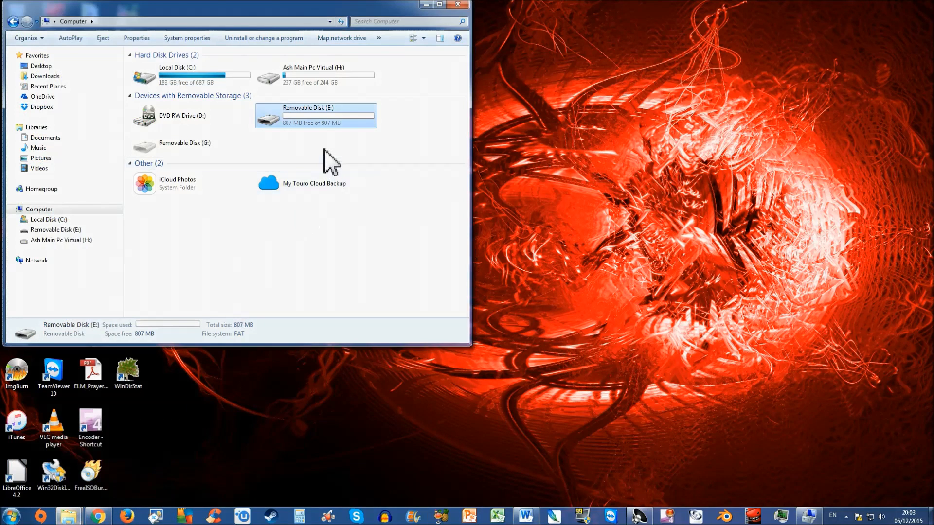
pyautogui.moveTo(277, 133)
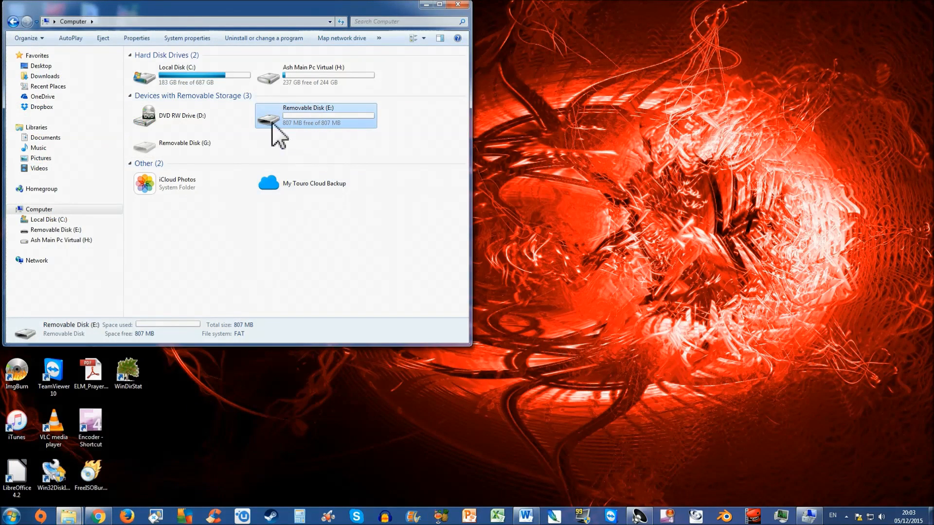
pyautogui.moveTo(319, 138)
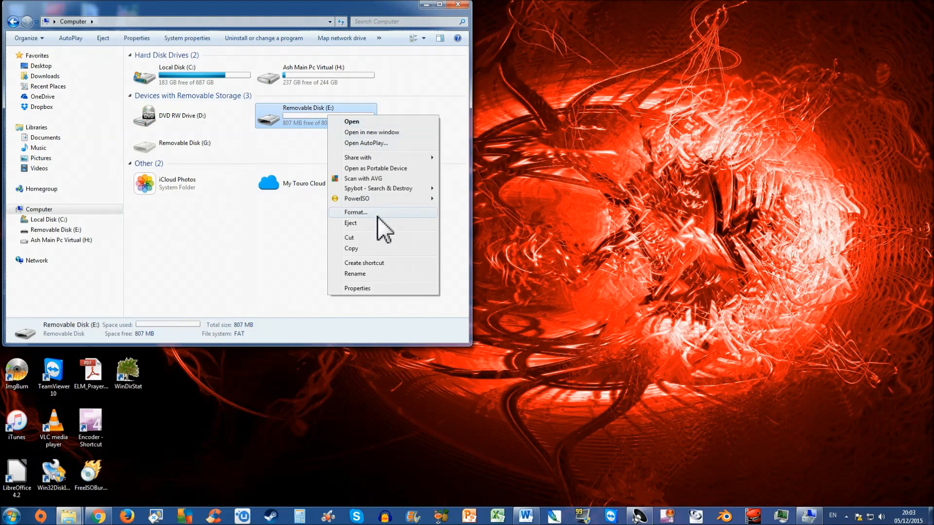
# - Quick-format Removable Disk (E:) as FAT, confirm the data-loss warning, and close Format
pyautogui.click(355, 212)
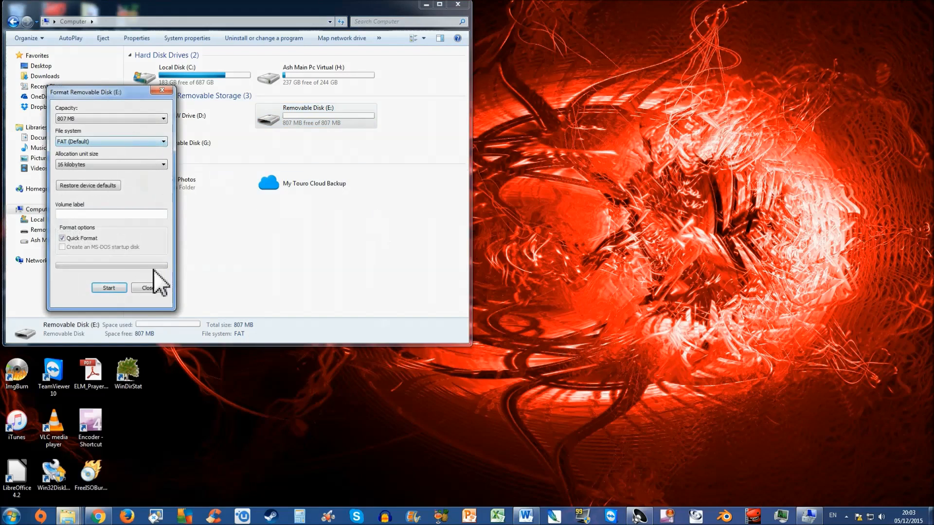
pyautogui.click(109, 287)
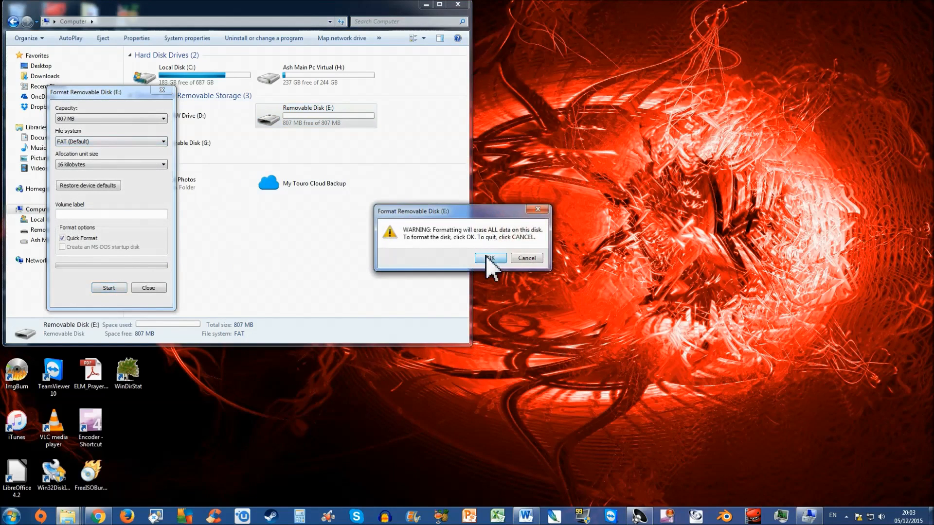
pyautogui.click(490, 258)
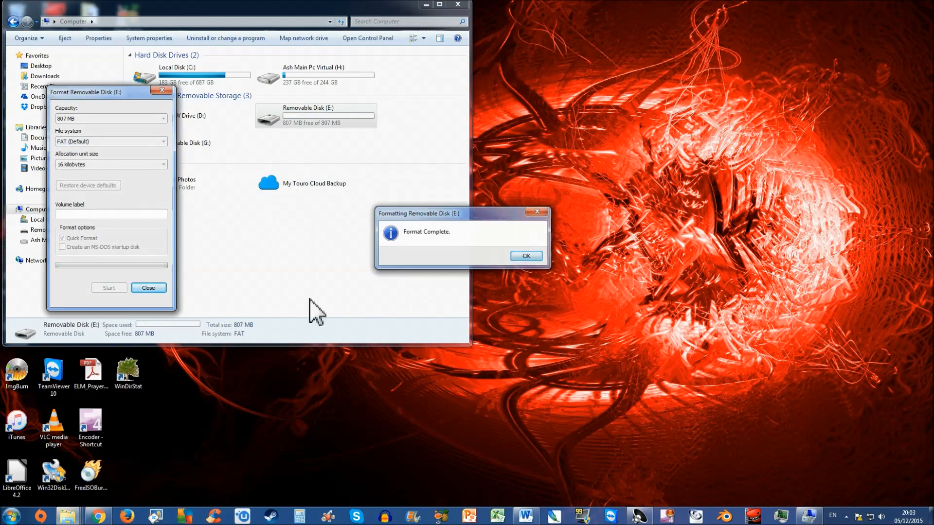
pyautogui.click(526, 256)
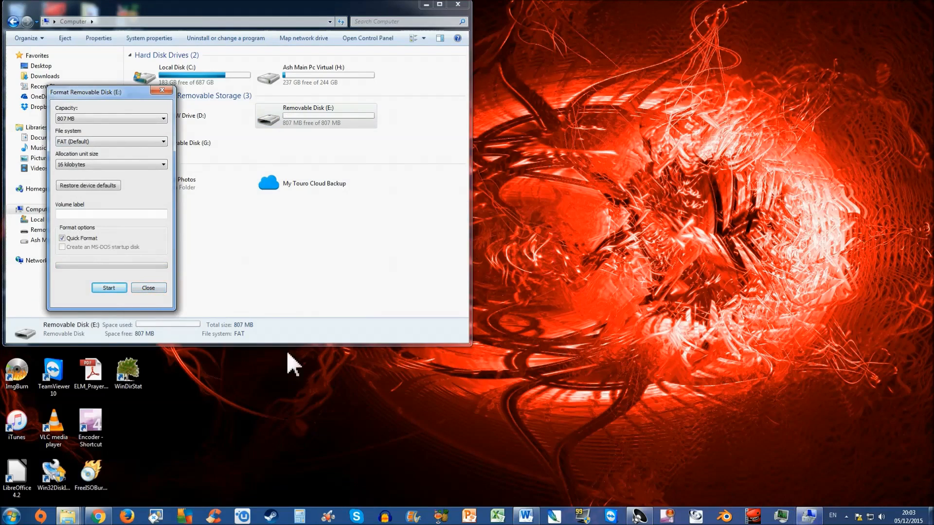
pyautogui.click(148, 288)
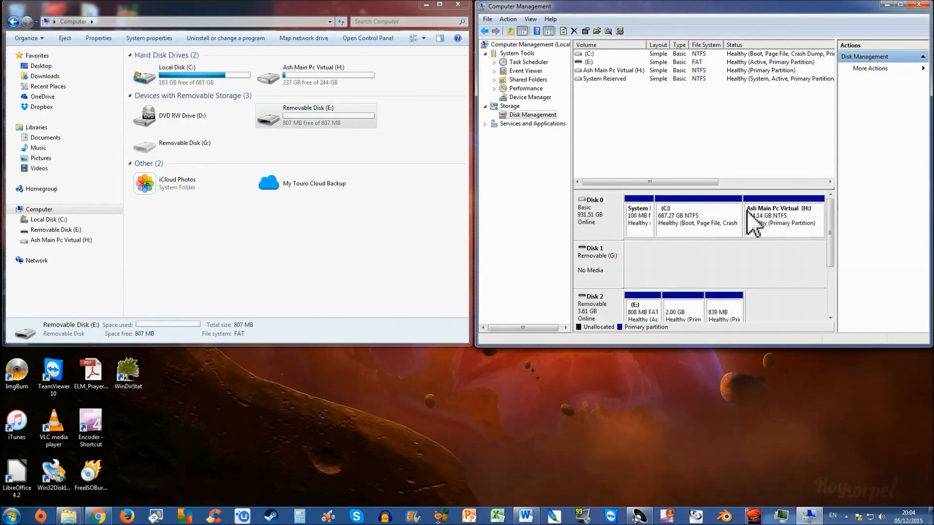
pyautogui.scroll(-3)
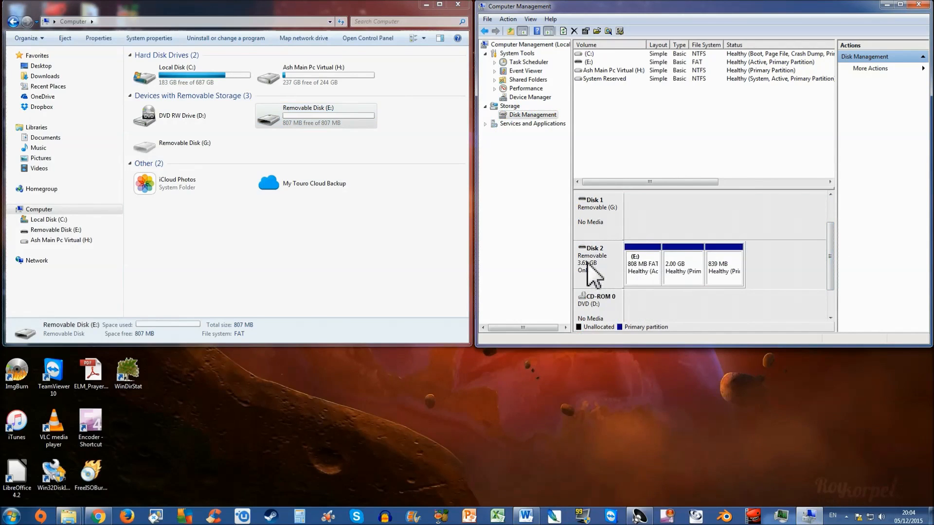
pyautogui.moveTo(593, 283)
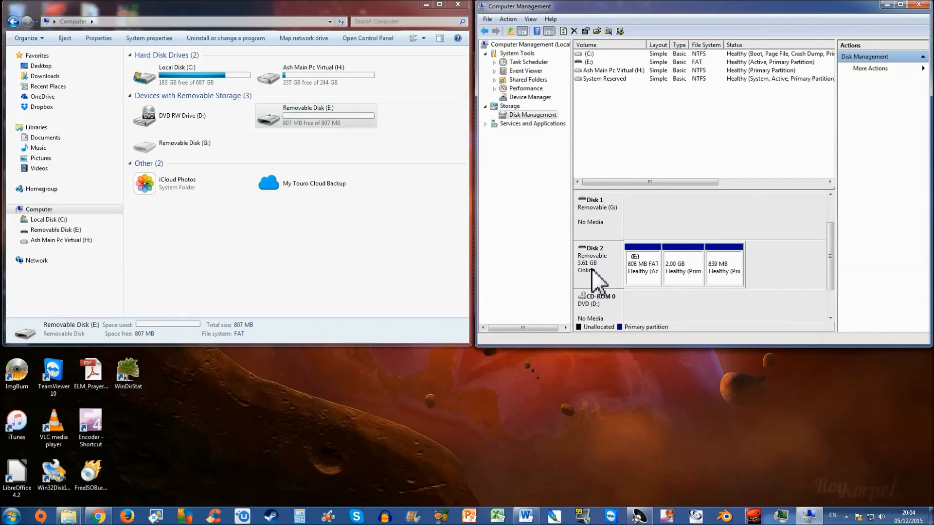
pyautogui.moveTo(719, 303)
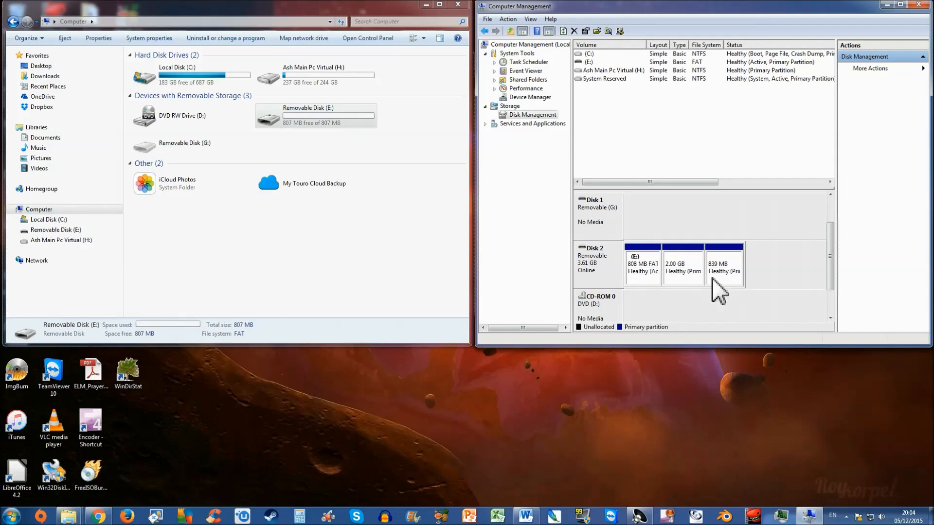
pyautogui.moveTo(386, 435)
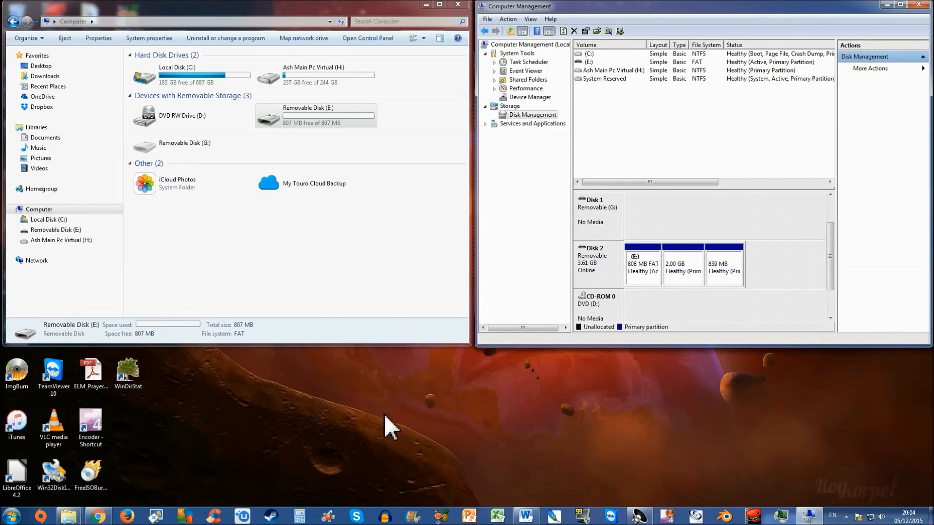
pyautogui.moveTo(355, 440)
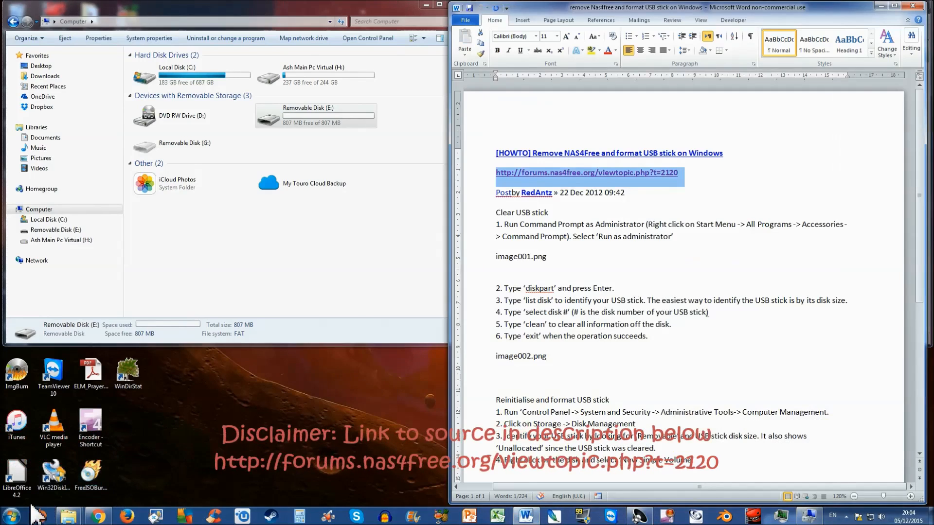
# - Search the Start menu for cmd and bring up its Run as administrator option
pyautogui.click(7, 511)
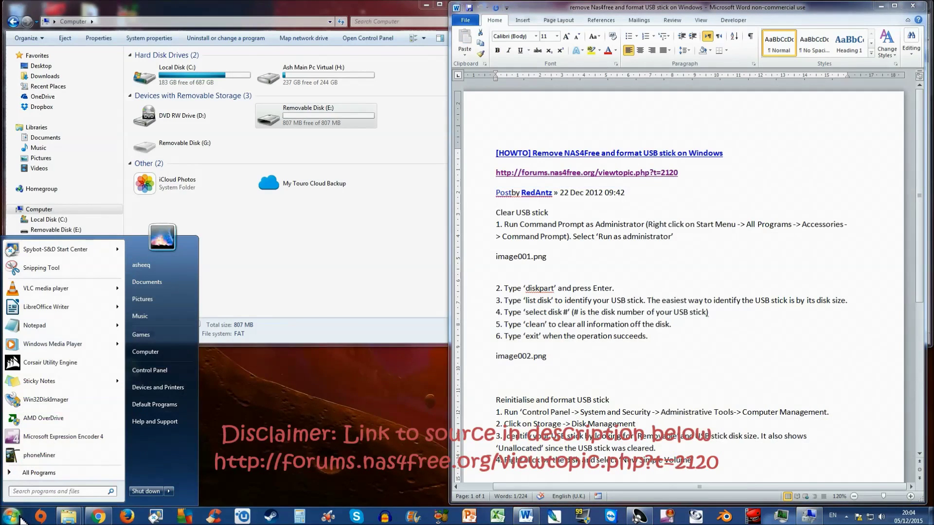
pyautogui.write('cmd')
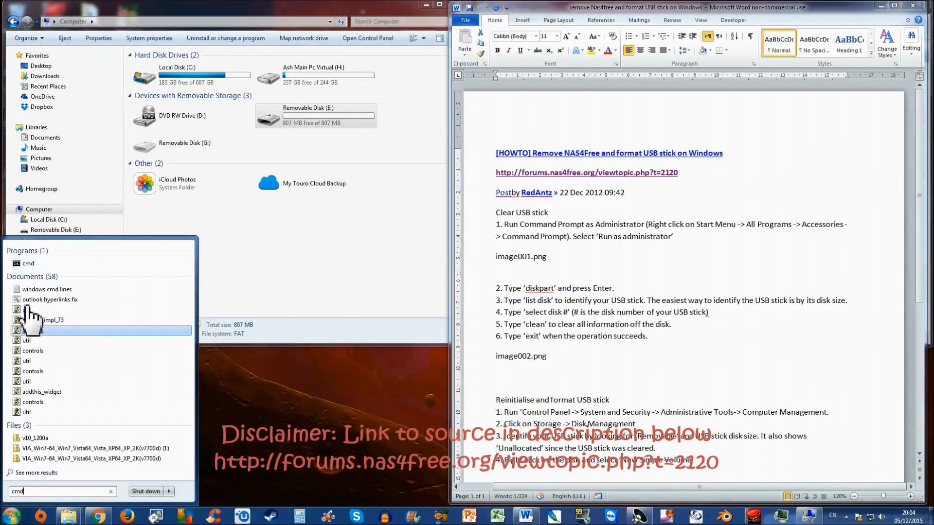
pyautogui.rightClick(29, 263)
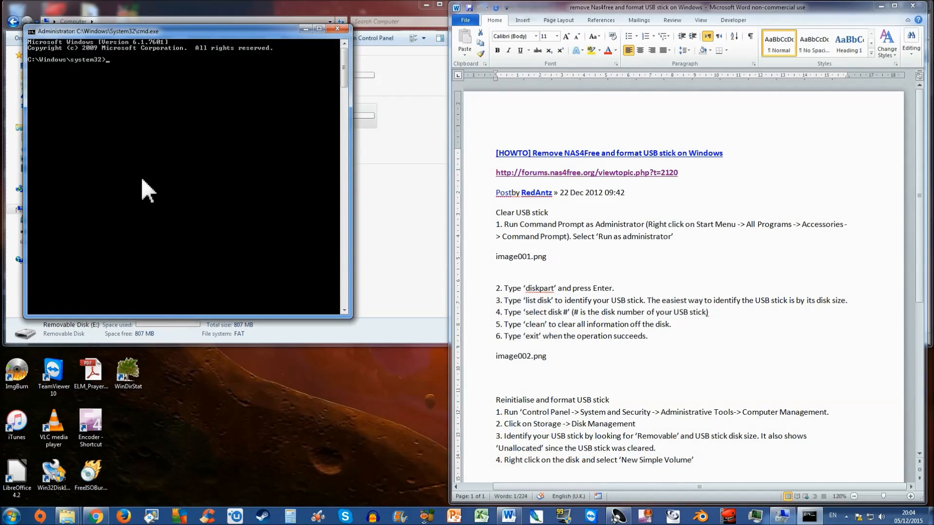
pyautogui.moveTo(148, 78)
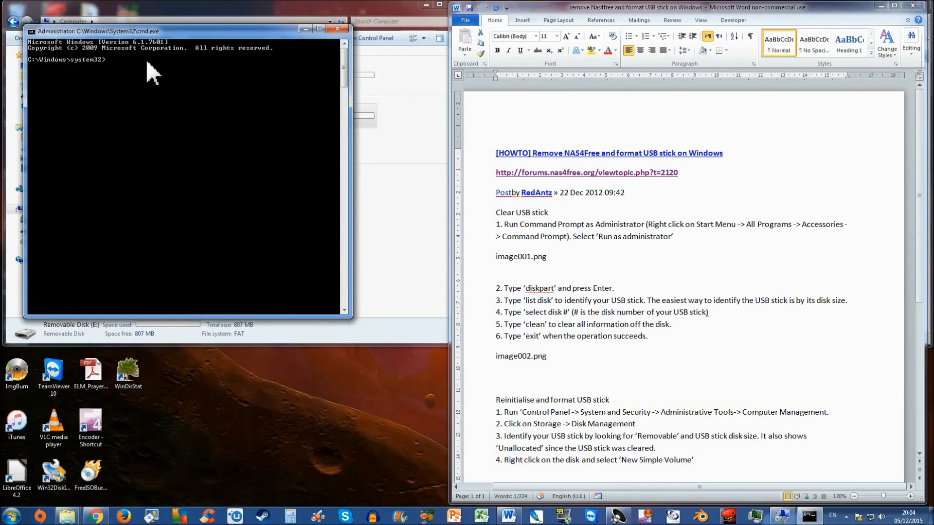
# - Run diskpart and list disks, identifying the 3701 MB stick as Disk 2
pyautogui.write('diskpart')
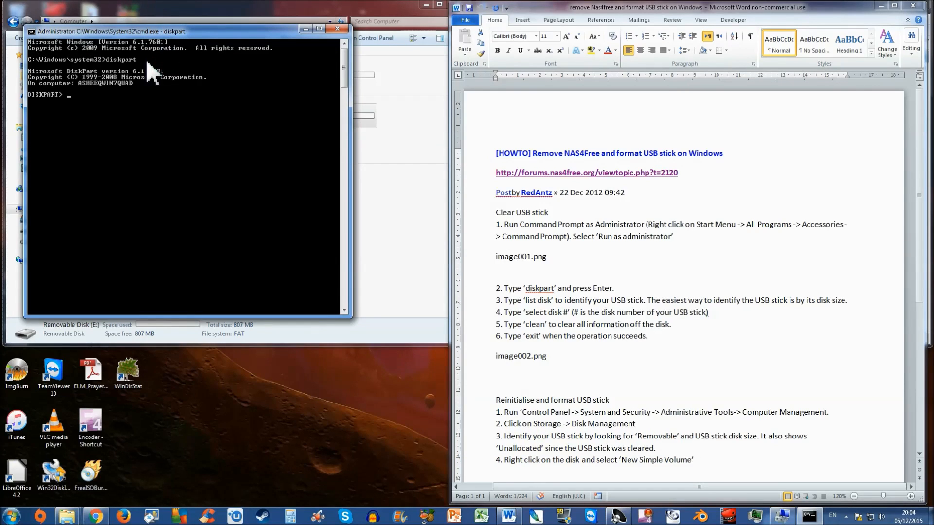
pyautogui.write('list disk')
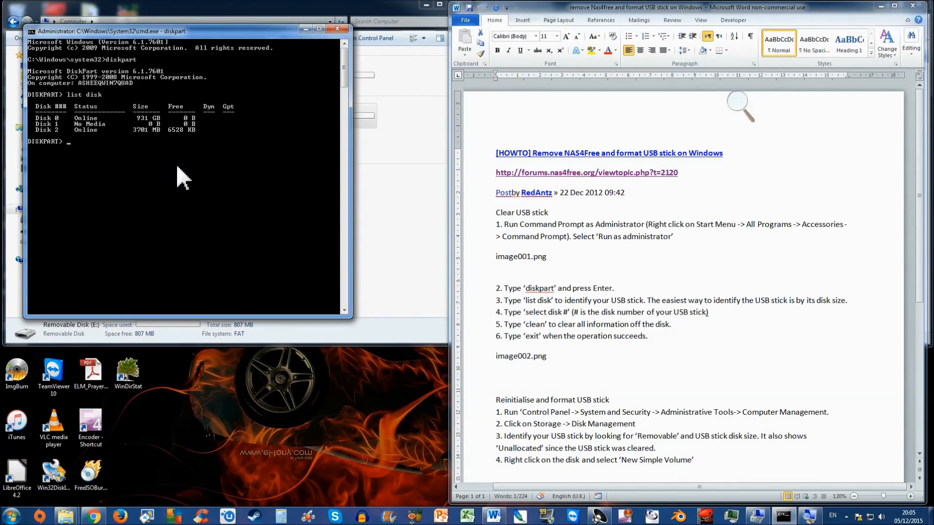
pyautogui.moveTo(82, 158)
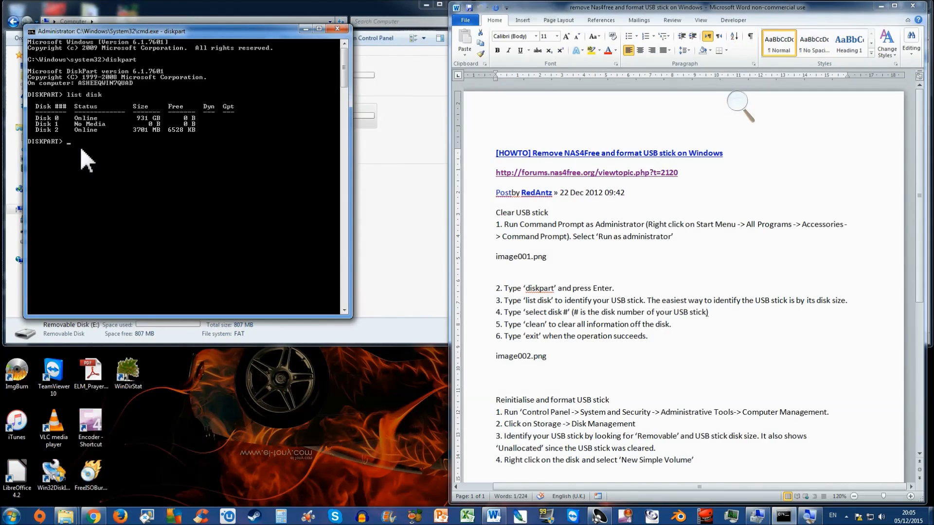
# - Select disk 2, run clean again after the access-denied error, then exit diskpart
pyautogui.write('select disk')
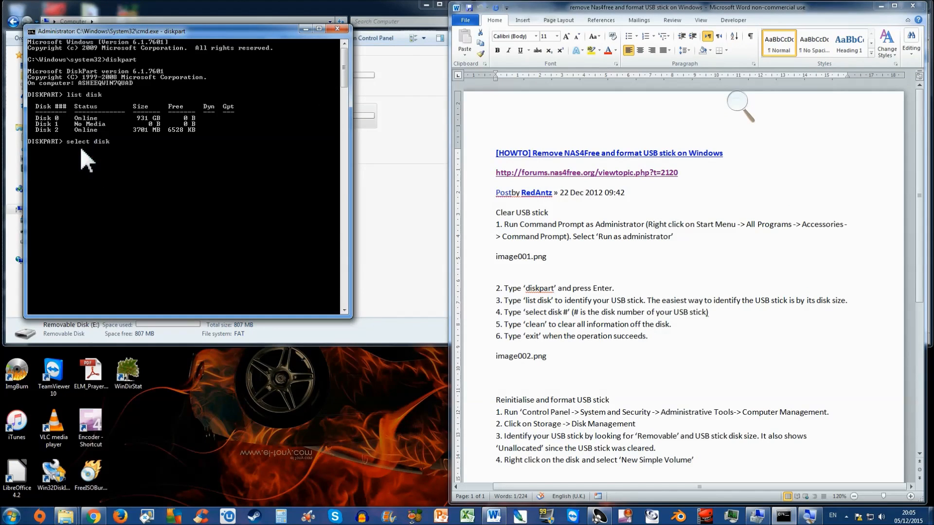
pyautogui.write('2')
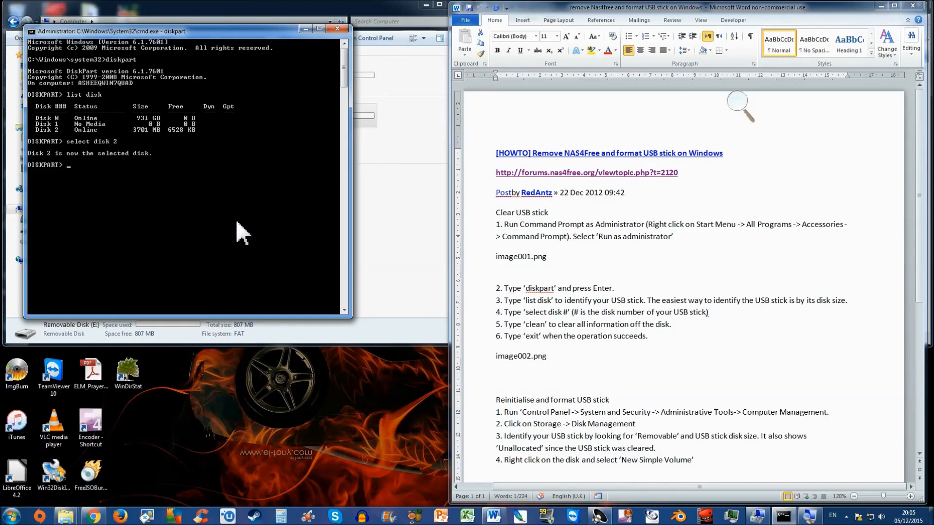
pyautogui.write('c')
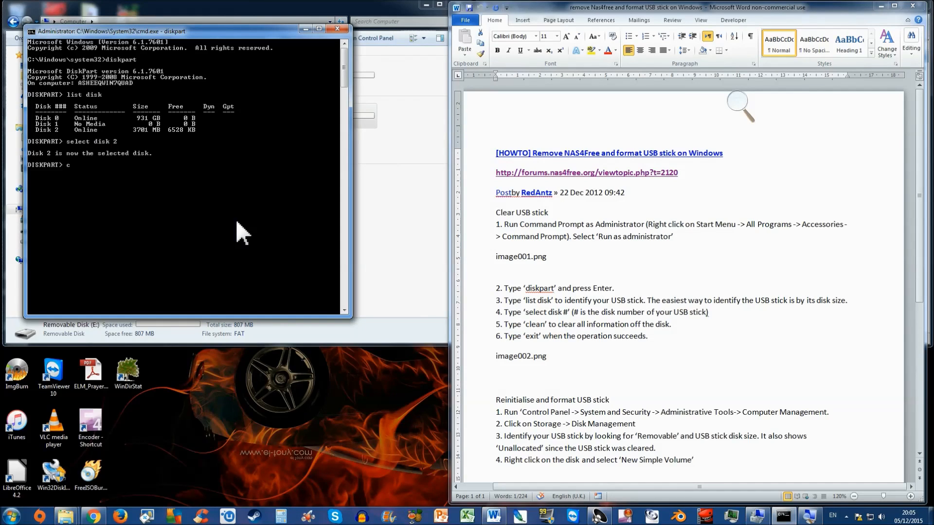
pyautogui.write('lean')
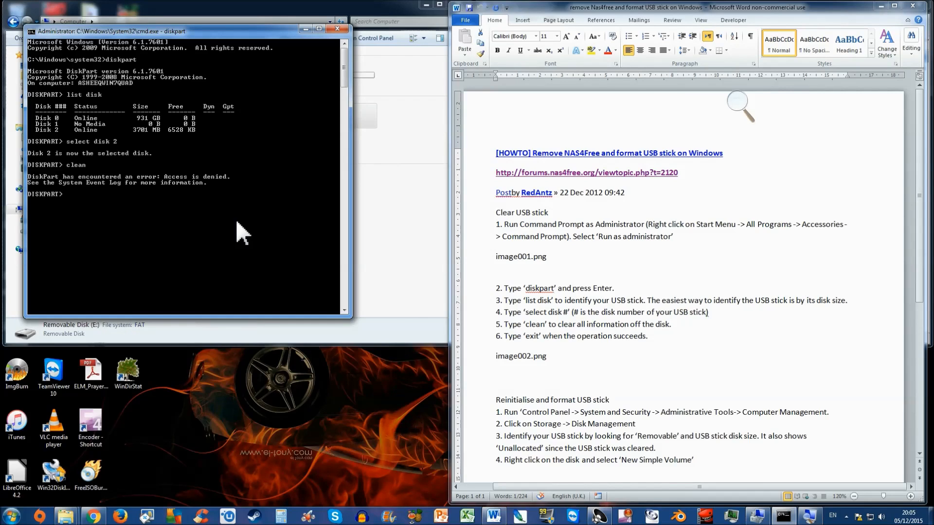
pyautogui.write('clean')
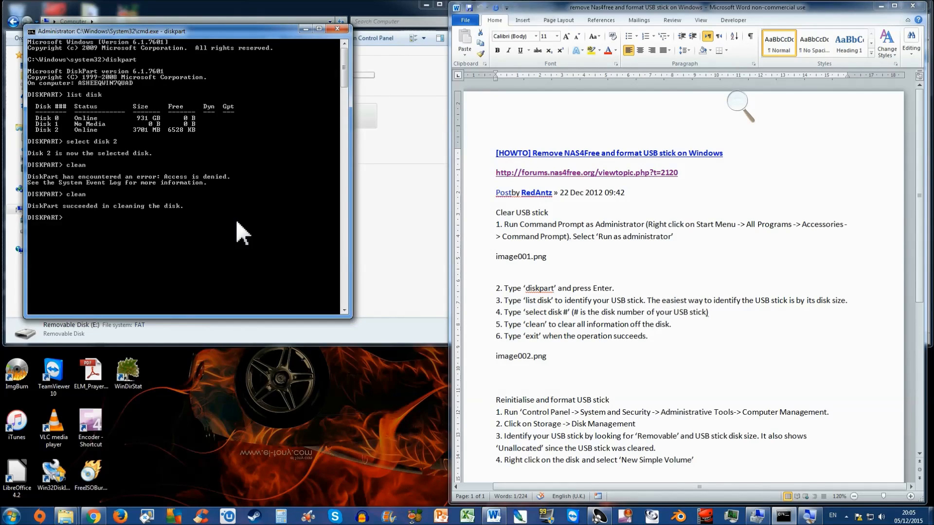
pyautogui.moveTo(191, 248)
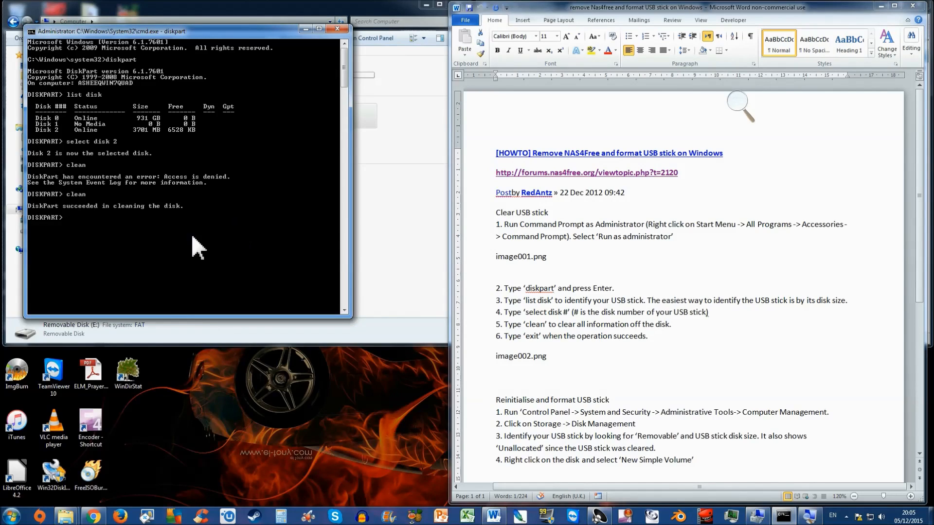
pyautogui.write('exit')
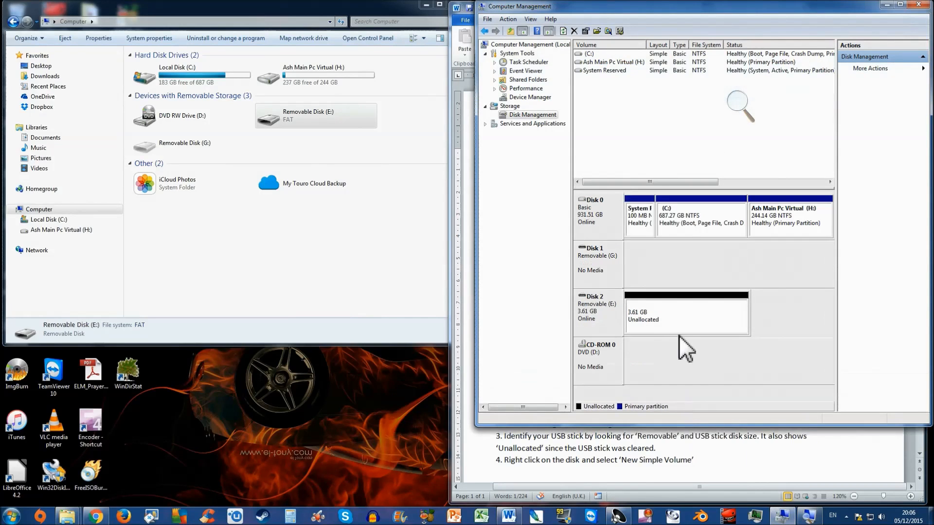
pyautogui.moveTo(585, 324)
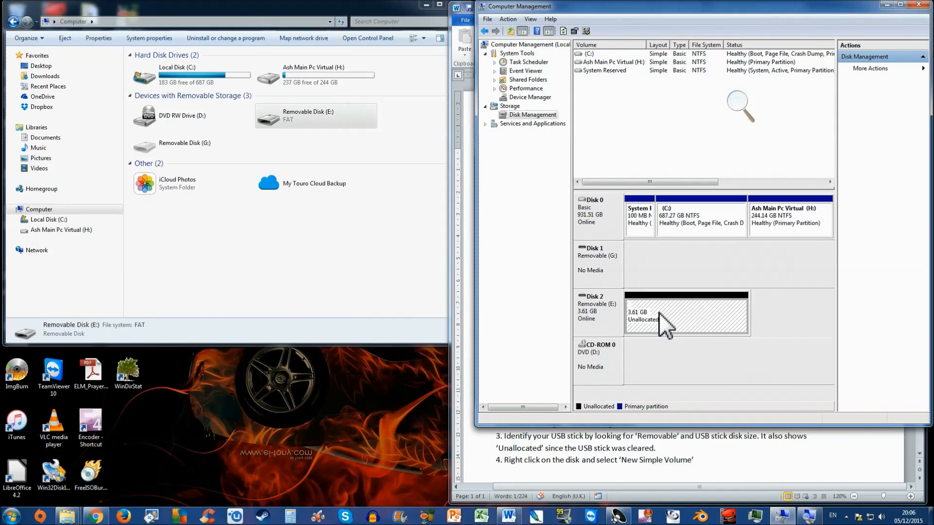
# - Create a 3700 MB FAT simple volume, letter F:, labelled New Volume, on Disk 2
pyautogui.rightClick(665, 325)
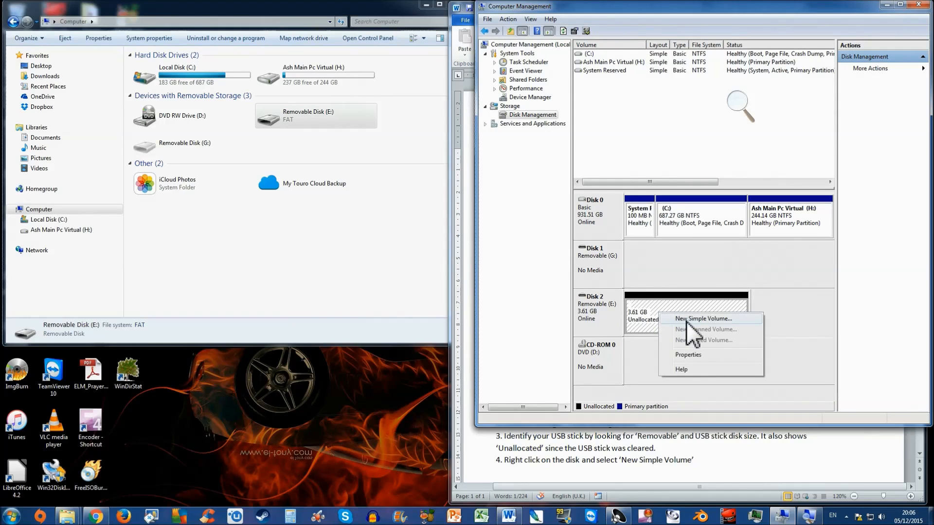
pyautogui.click(708, 319)
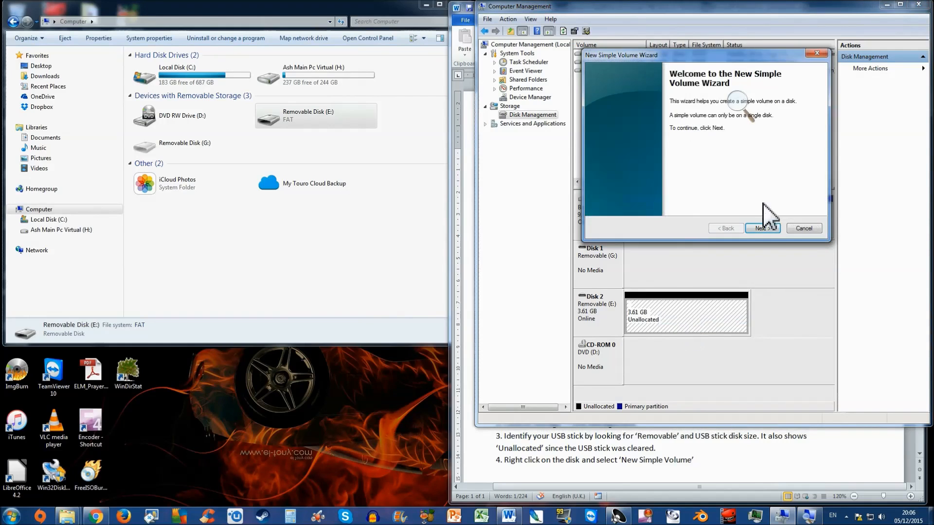
pyautogui.click(762, 228)
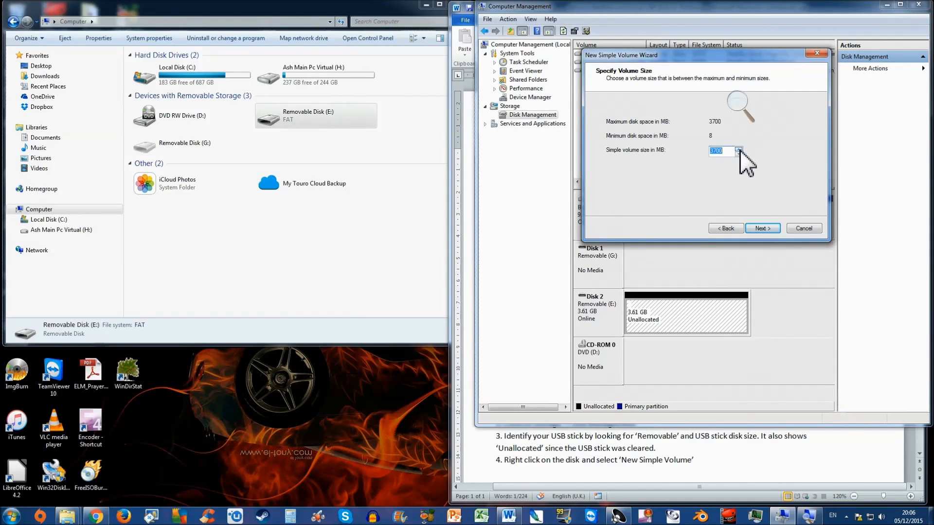
pyautogui.click(762, 228)
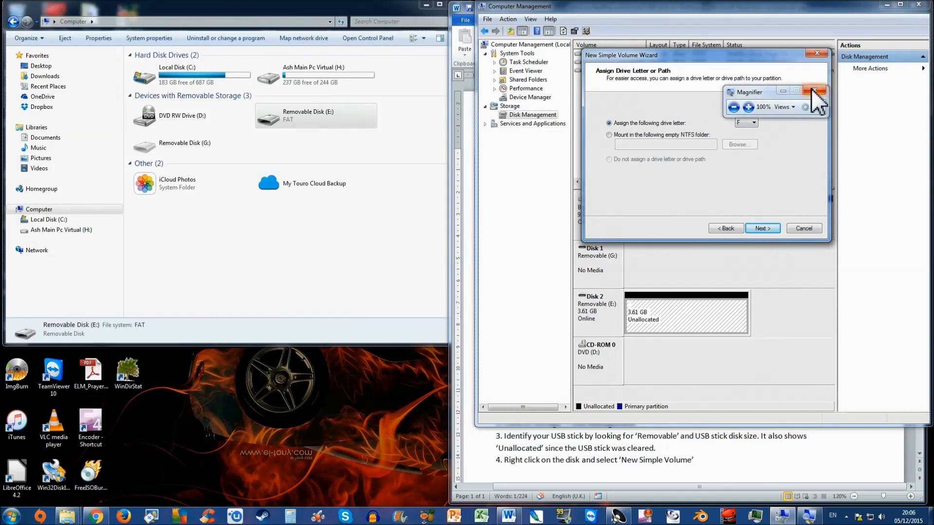
pyautogui.click(753, 122)
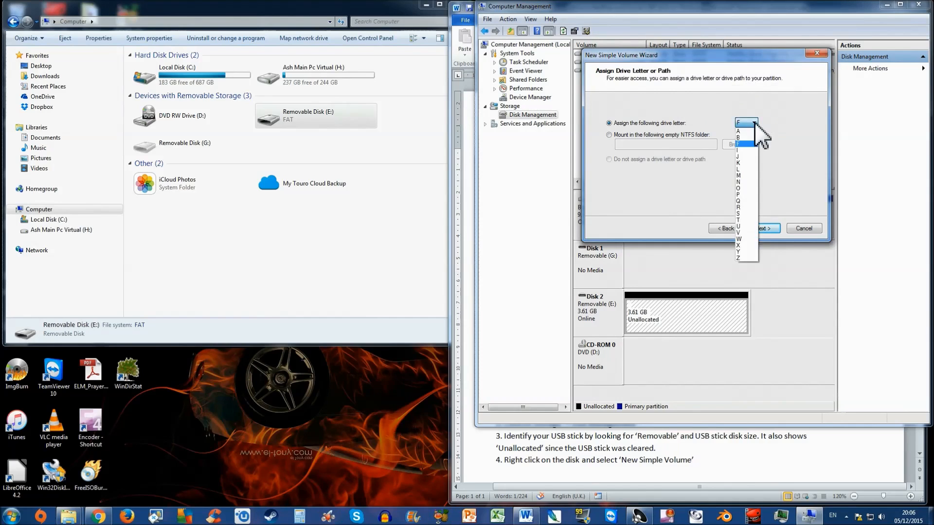
pyautogui.click(763, 228)
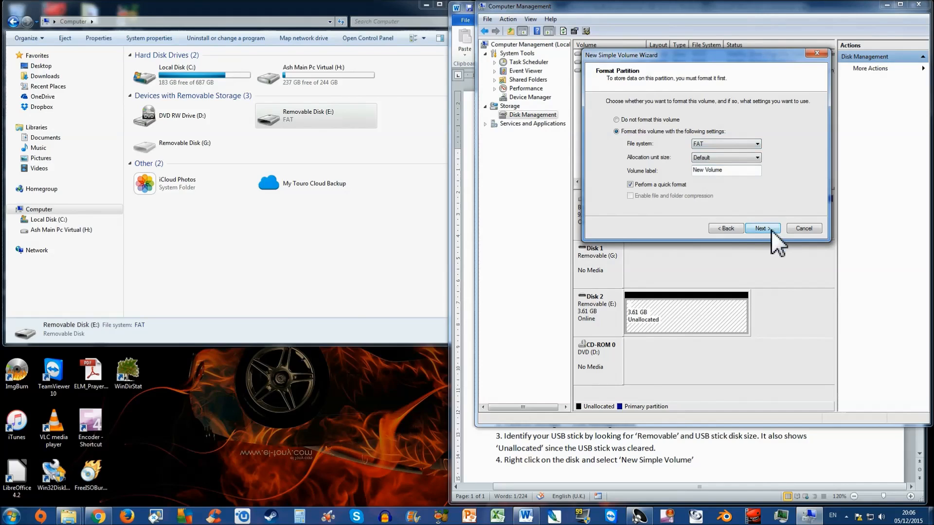
pyautogui.click(762, 228)
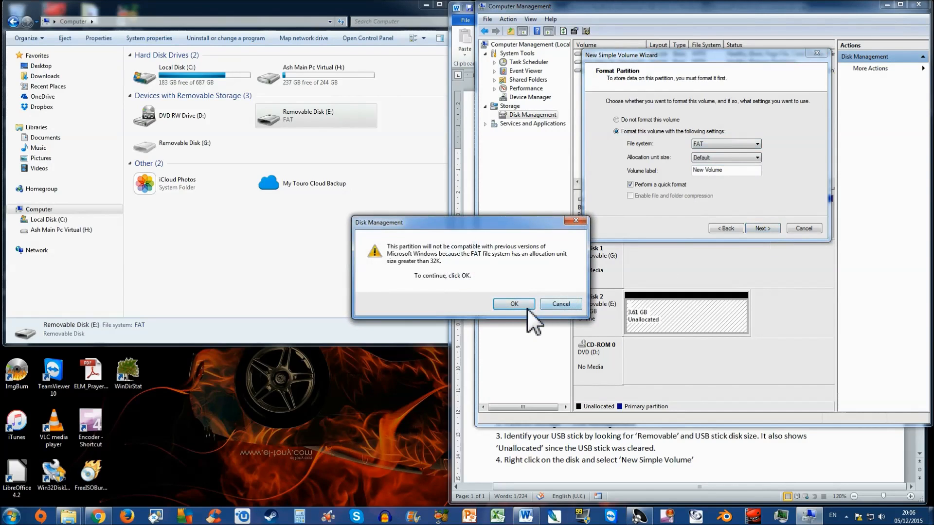
pyautogui.click(514, 304)
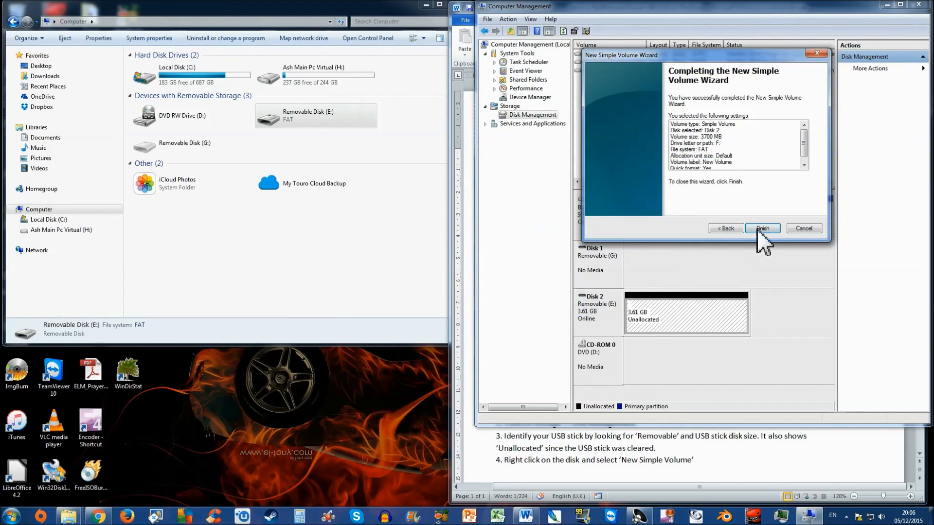
pyautogui.click(763, 228)
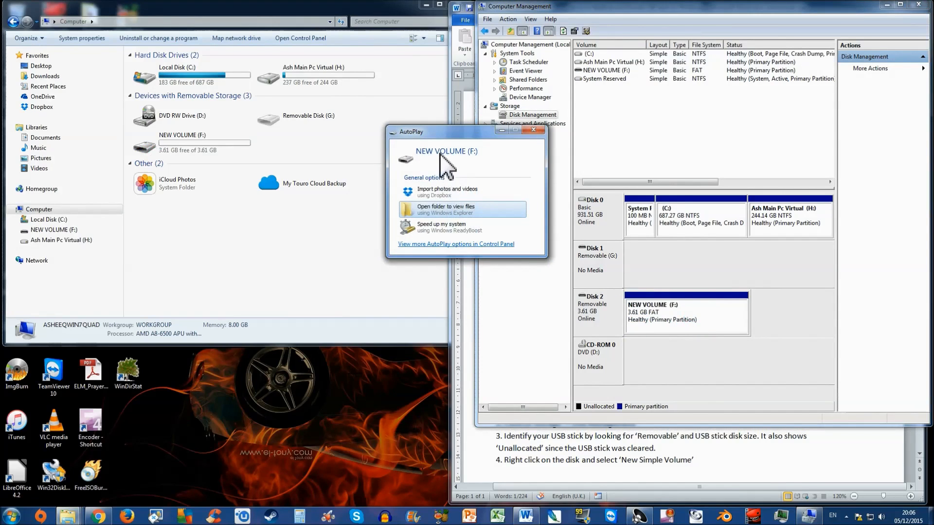
# - Dismiss AutoPlay and check NEW VOLUME (F:) shows 3.61 GB free of 3.61 GB, FAT
pyautogui.click(534, 130)
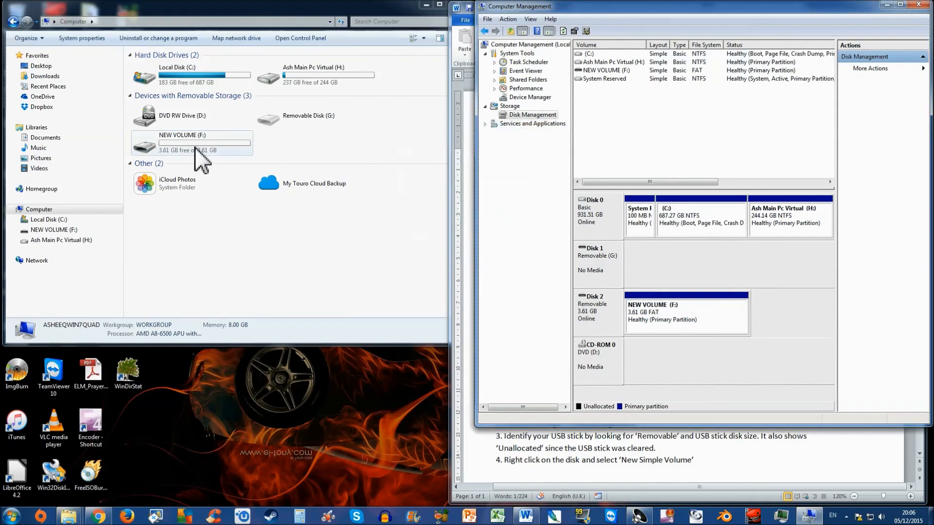
pyautogui.click(191, 143)
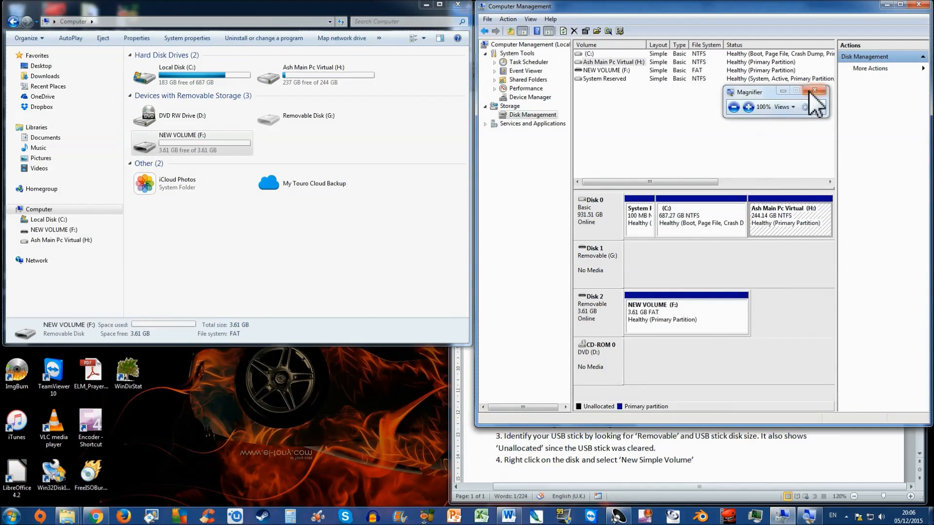
pyautogui.click(821, 90)
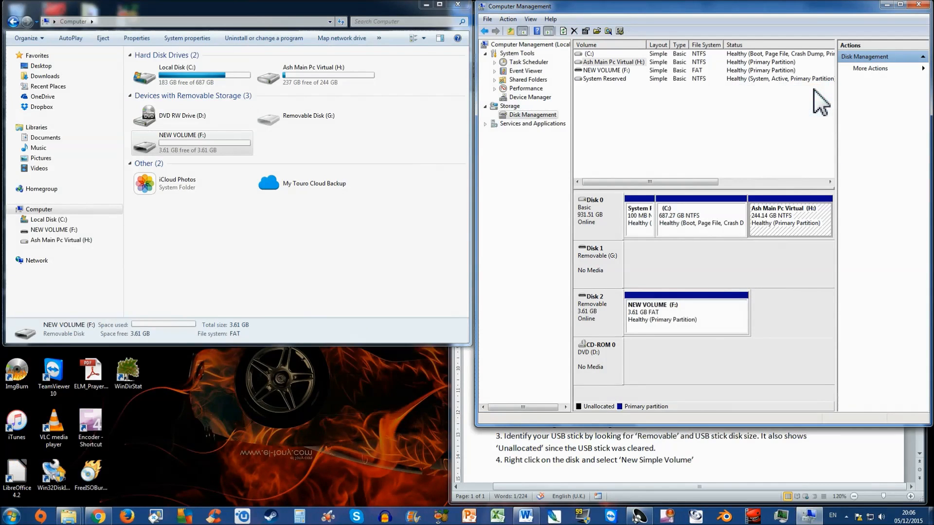